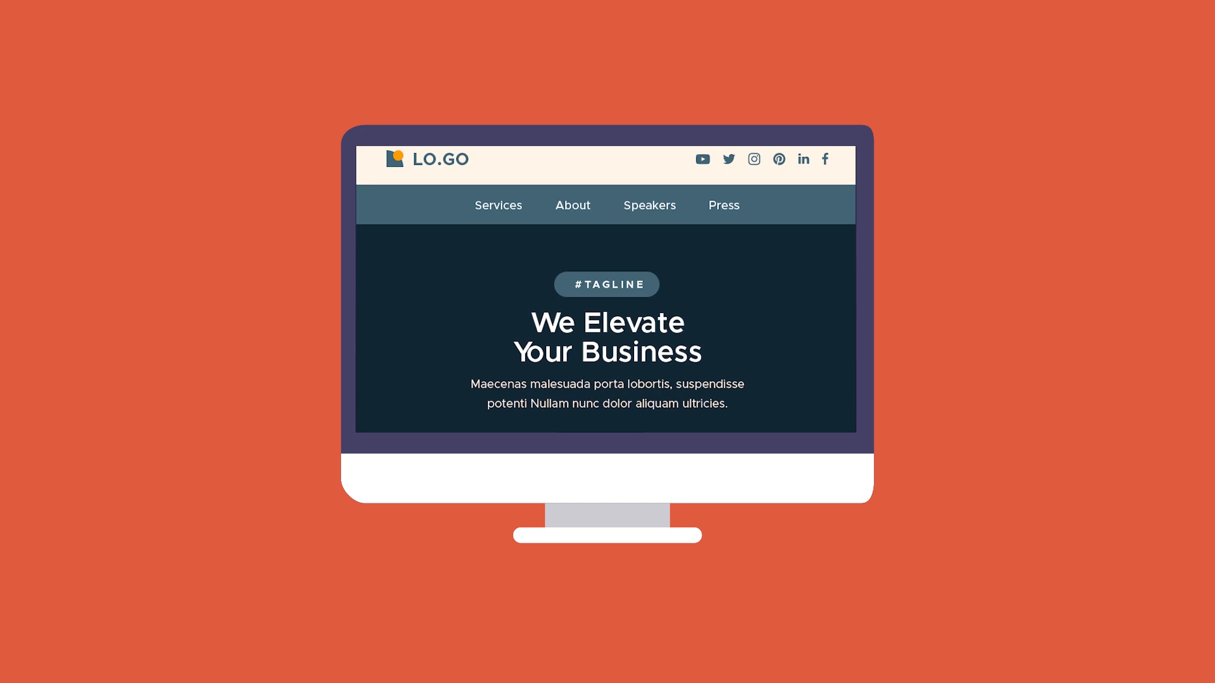
Step: Scroll through the template illustration, Envato Tuts+ 'email' video results, and the mjml.io homepage
{"action": "scroll", "scroll_direction": "down", "scroll_amount": 3}
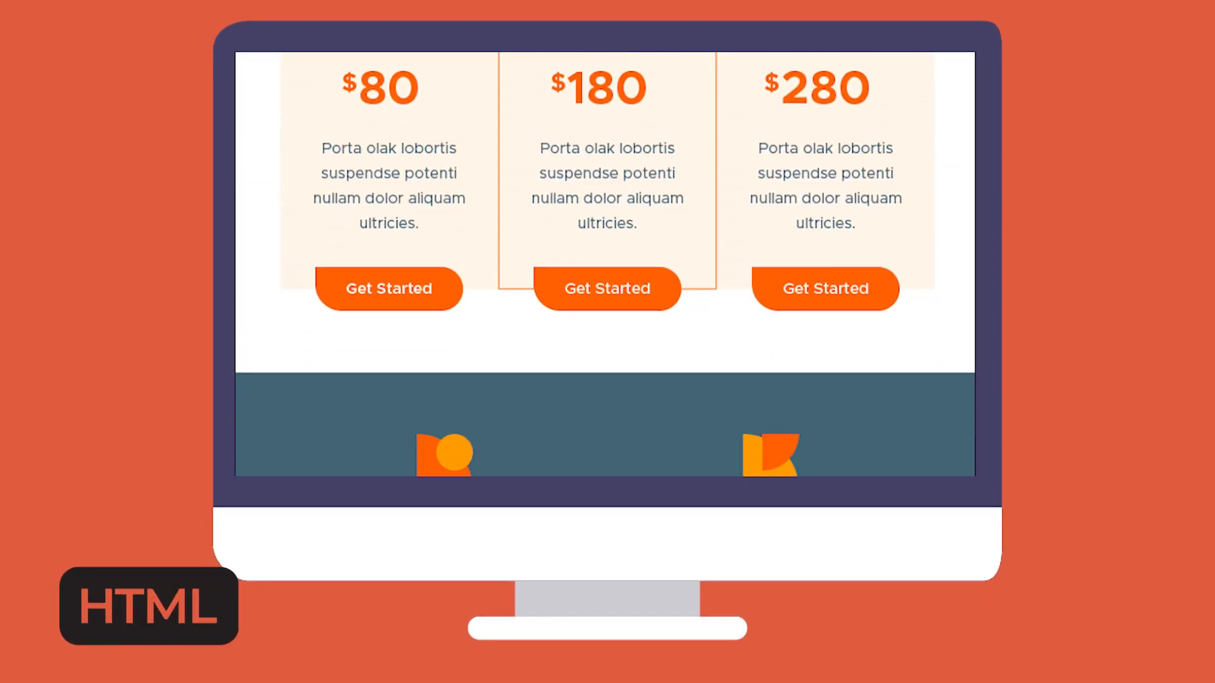
{"action": "scroll", "scroll_direction": "down", "scroll_amount": 3}
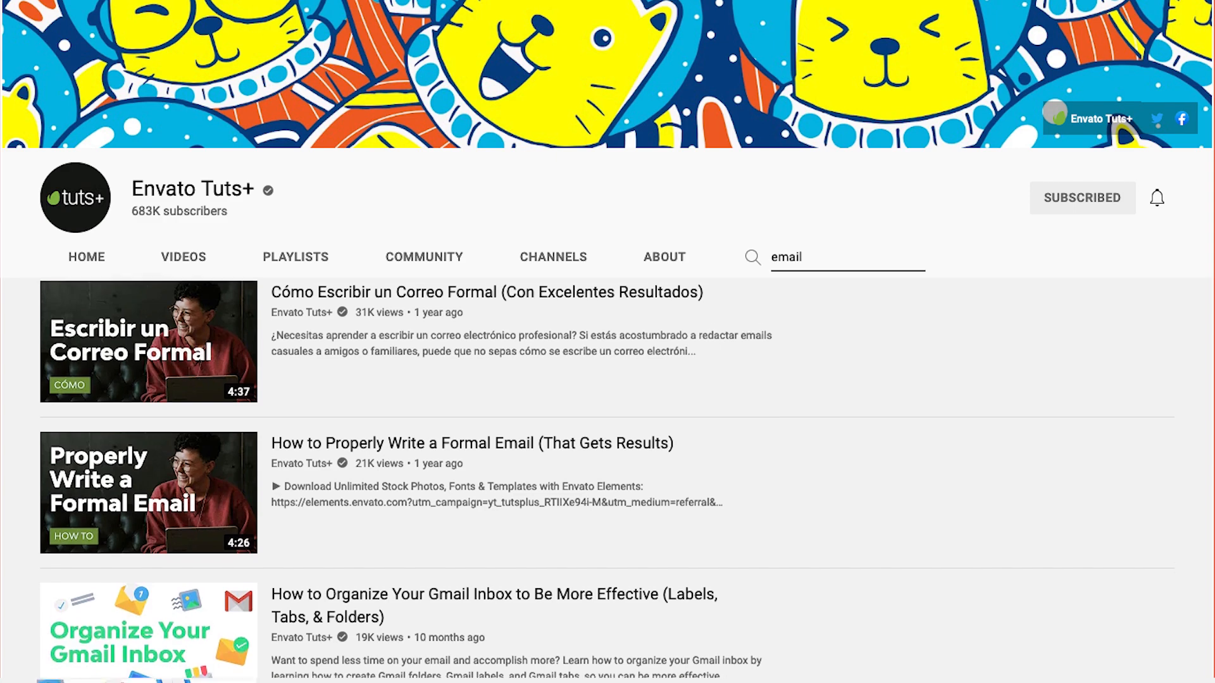
{"action": "scroll", "scroll_direction": "down", "scroll_amount": 3}
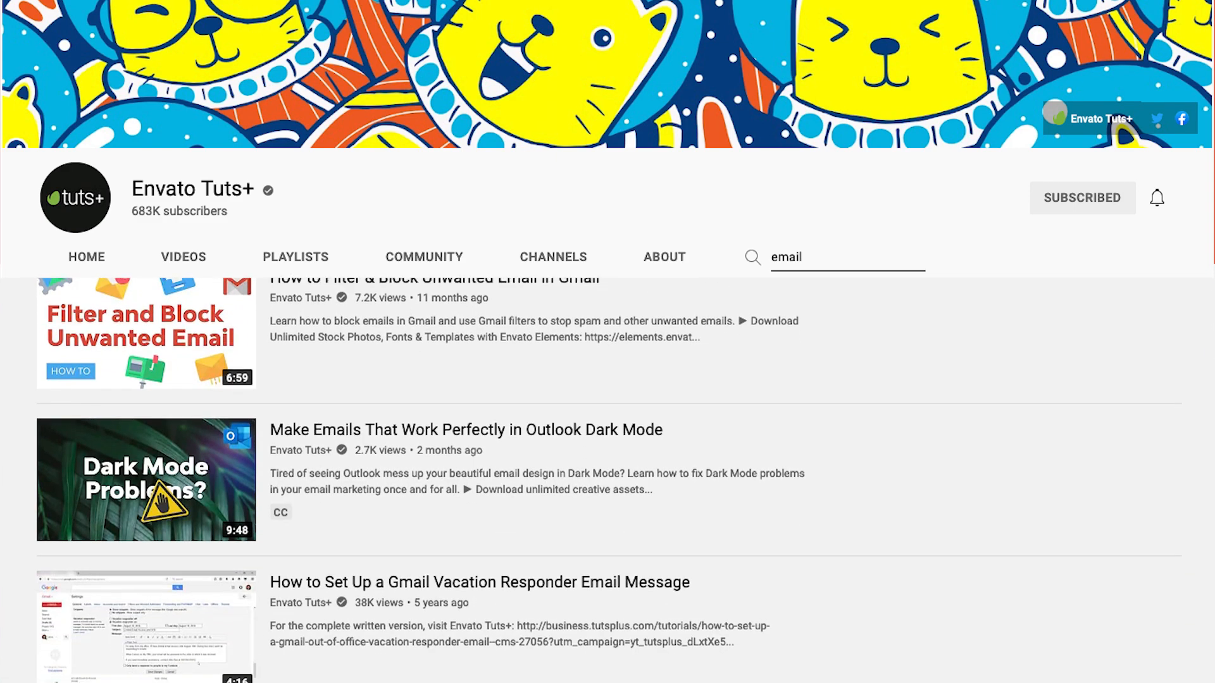
{"action": "scroll", "scroll_direction": "down", "scroll_amount": 3}
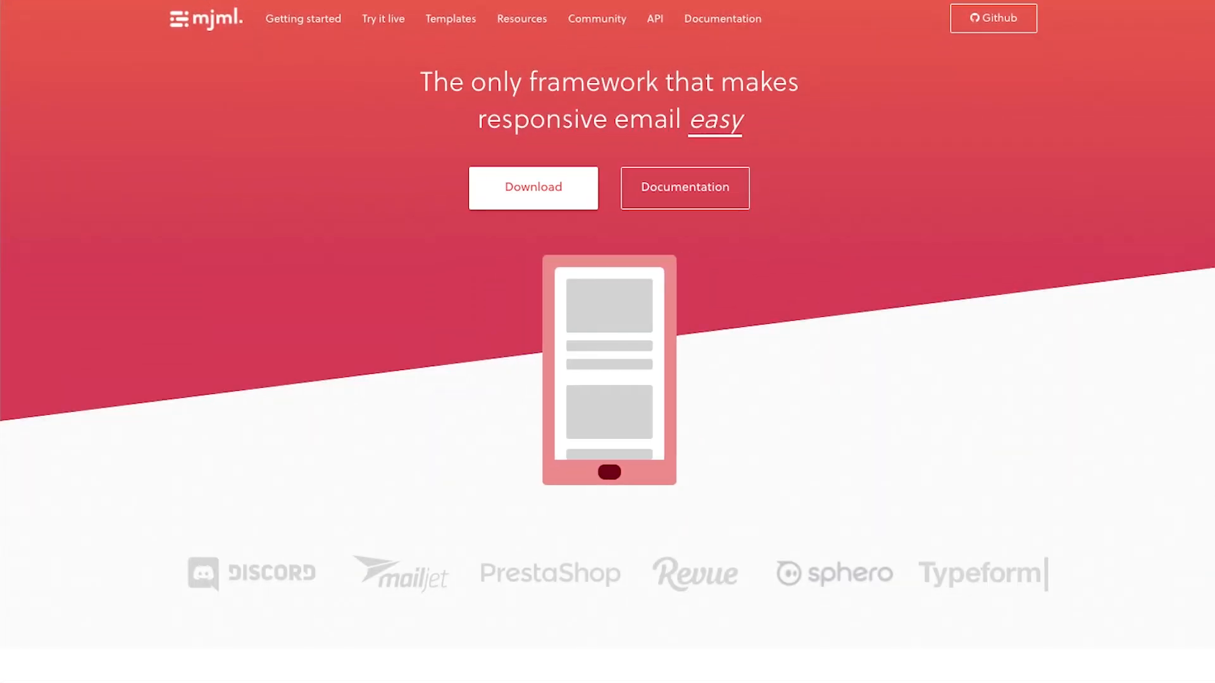
Step: Step through MJML's getting-started tutorial to the adding-images-inside-sections step
{"action": "left_click", "coordinate": [303, 18]}
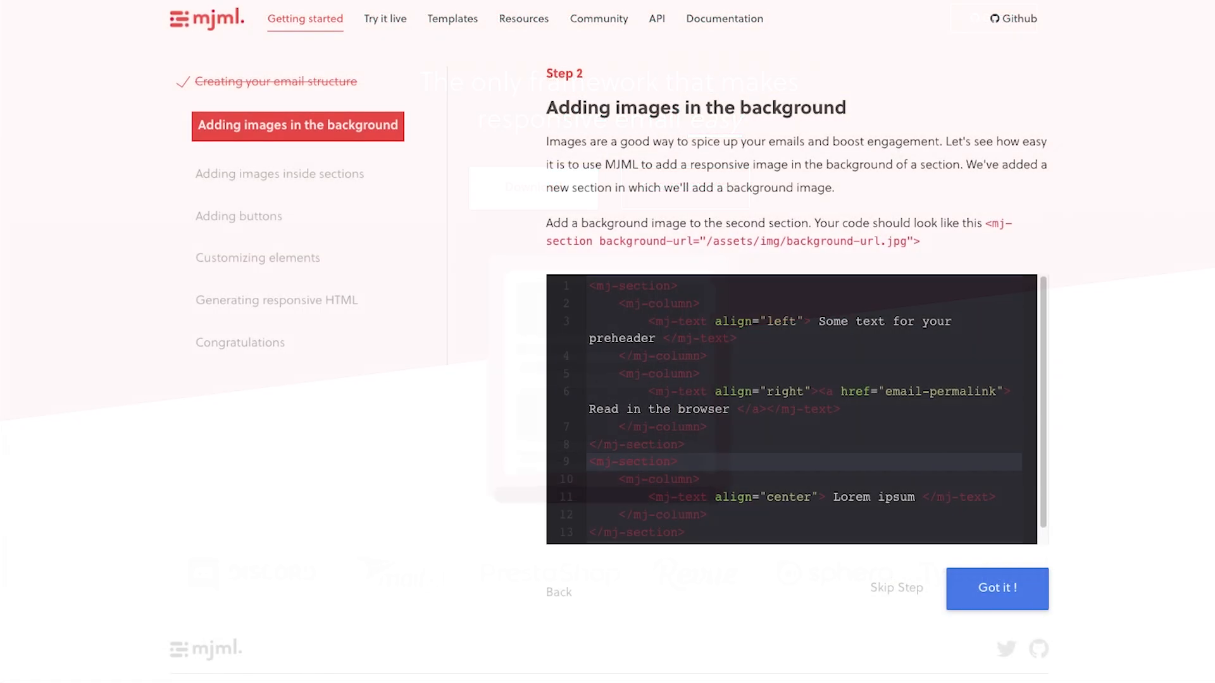
{"action": "left_click", "coordinate": [996, 587]}
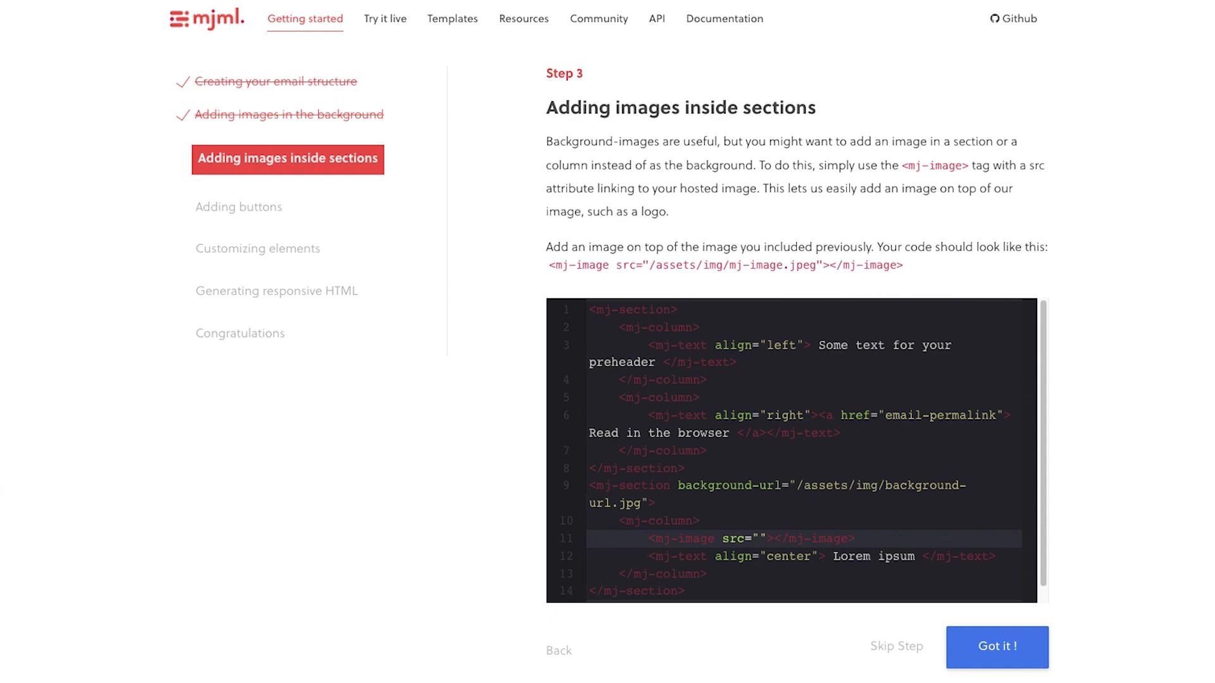
{"action": "left_click", "coordinate": [996, 646]}
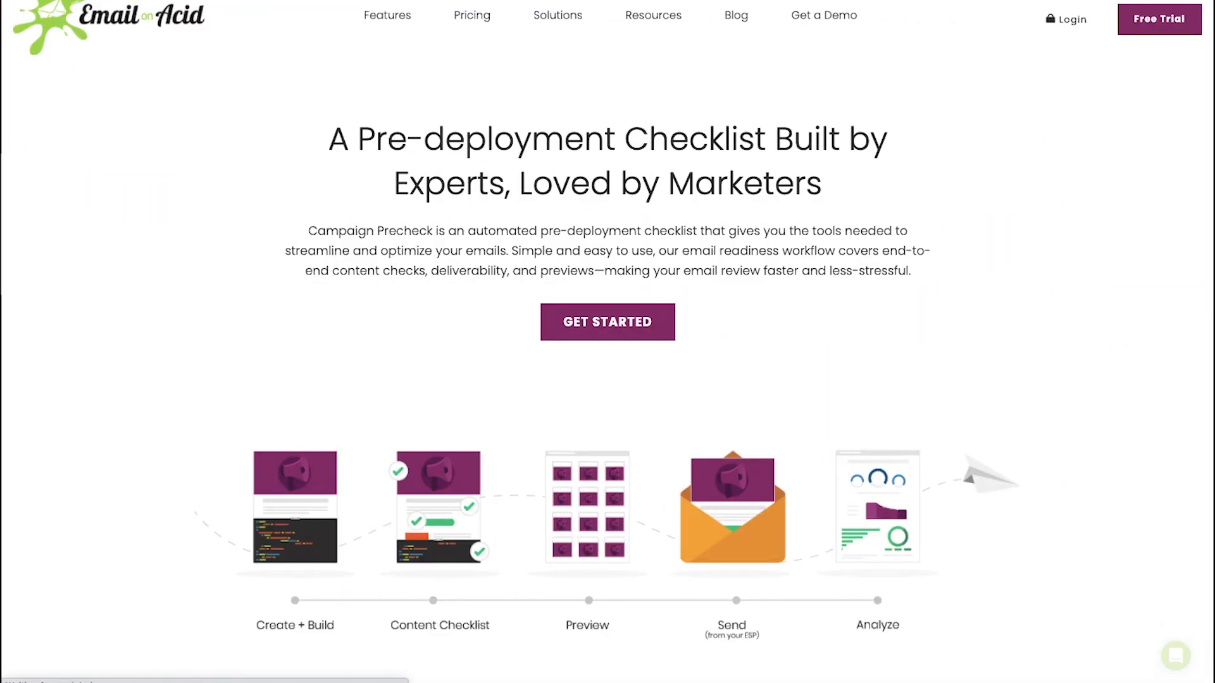
Step: View Email on Acid's Campaign Precheck page and scroll Litmus's pre-send section
{"action": "left_click", "coordinate": [607, 321]}
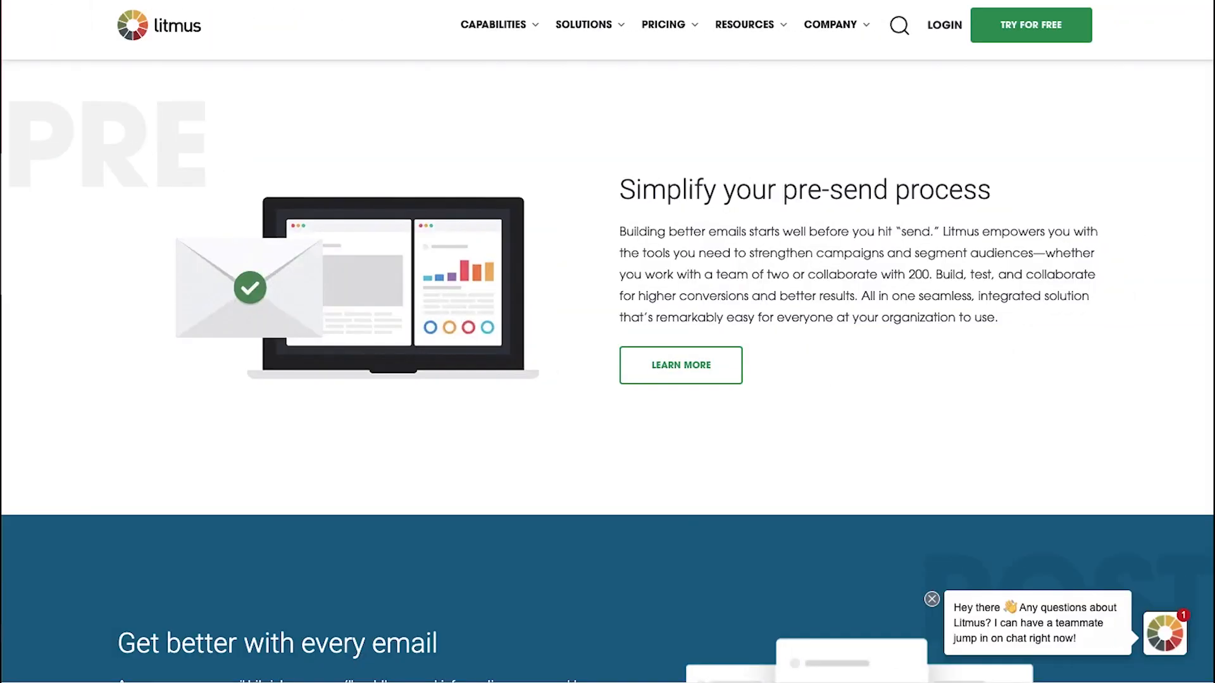
{"action": "scroll", "scroll_direction": "down", "scroll_amount": 3}
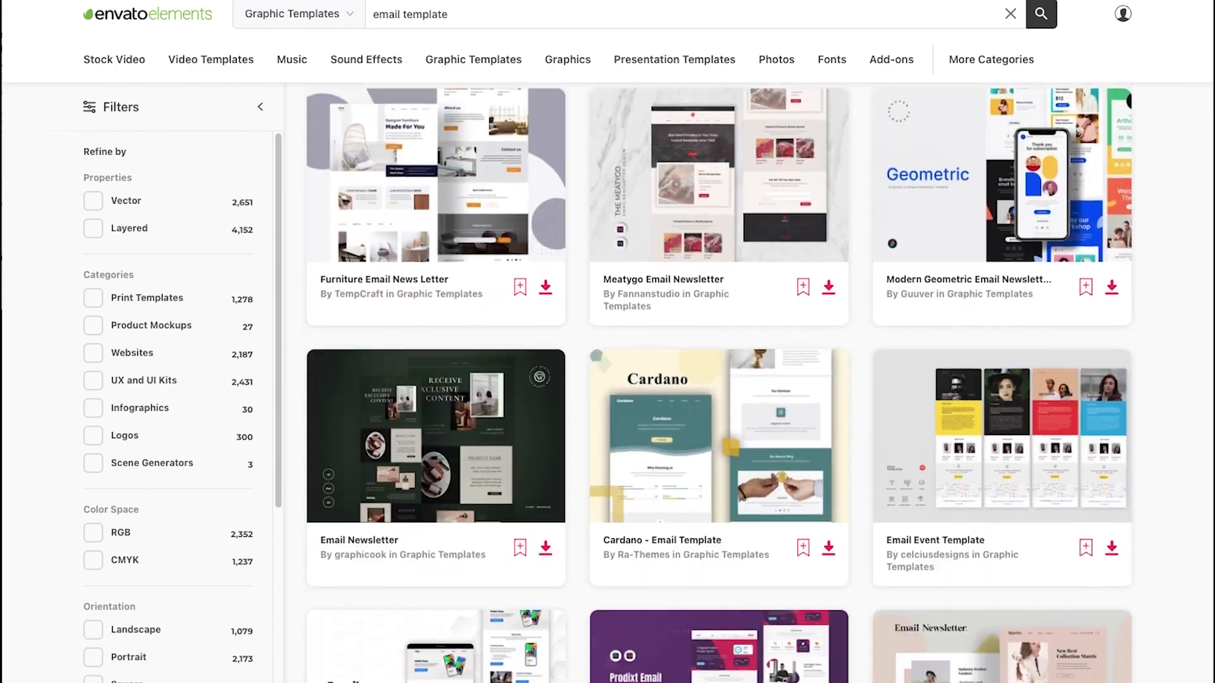
Step: Scroll the 'email template' Graphic Templates results and open the Email Newsletter item
{"action": "scroll", "scroll_direction": "down", "scroll_amount": 3}
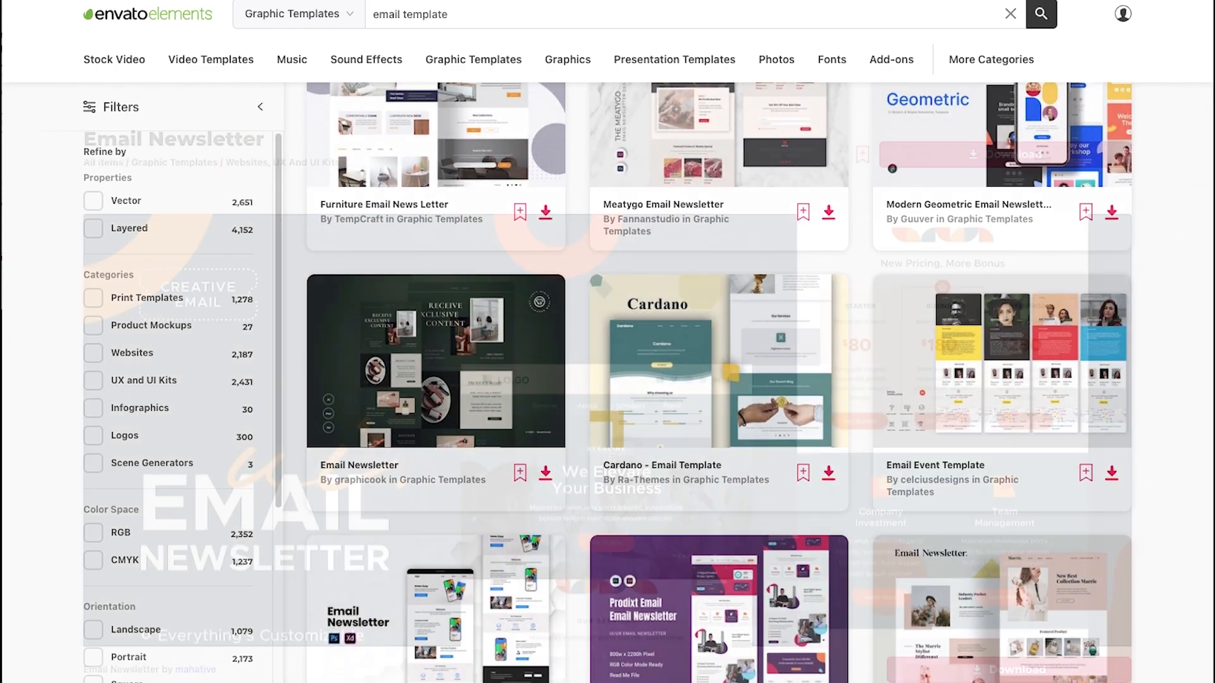
{"action": "left_click", "coordinate": [435, 360]}
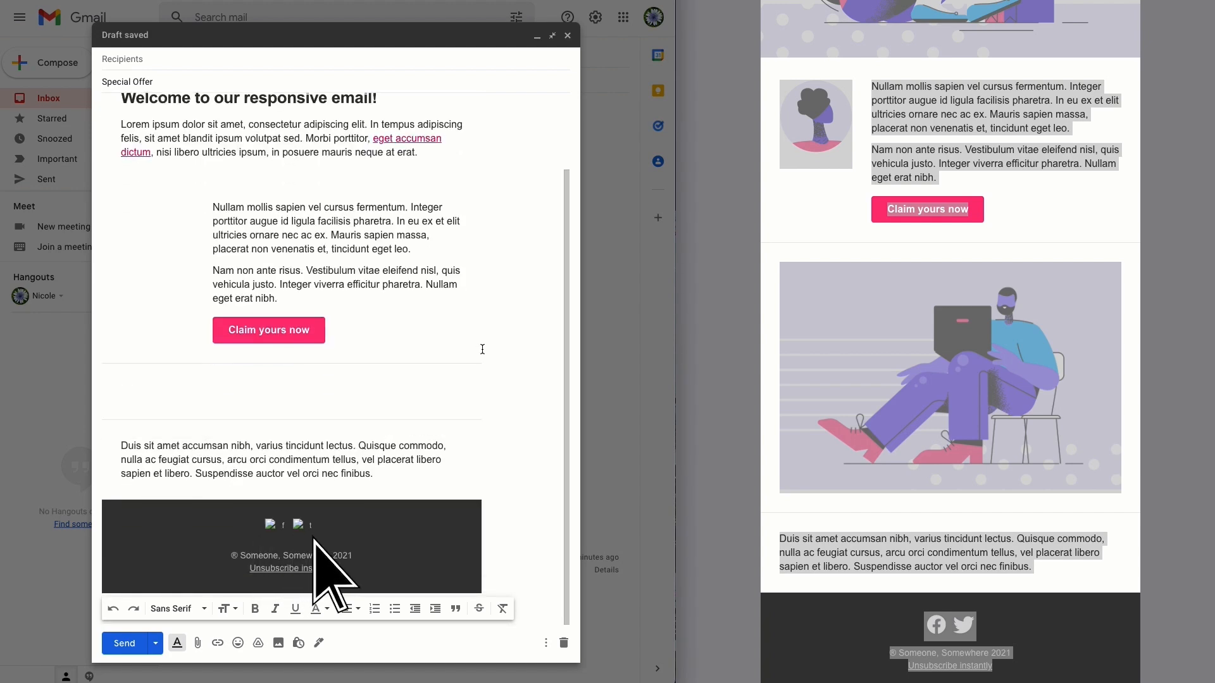
Step: Open the received Special Offer email from the Gmail inbox
{"action": "scroll", "scroll_direction": "up", "scroll_amount": 3}
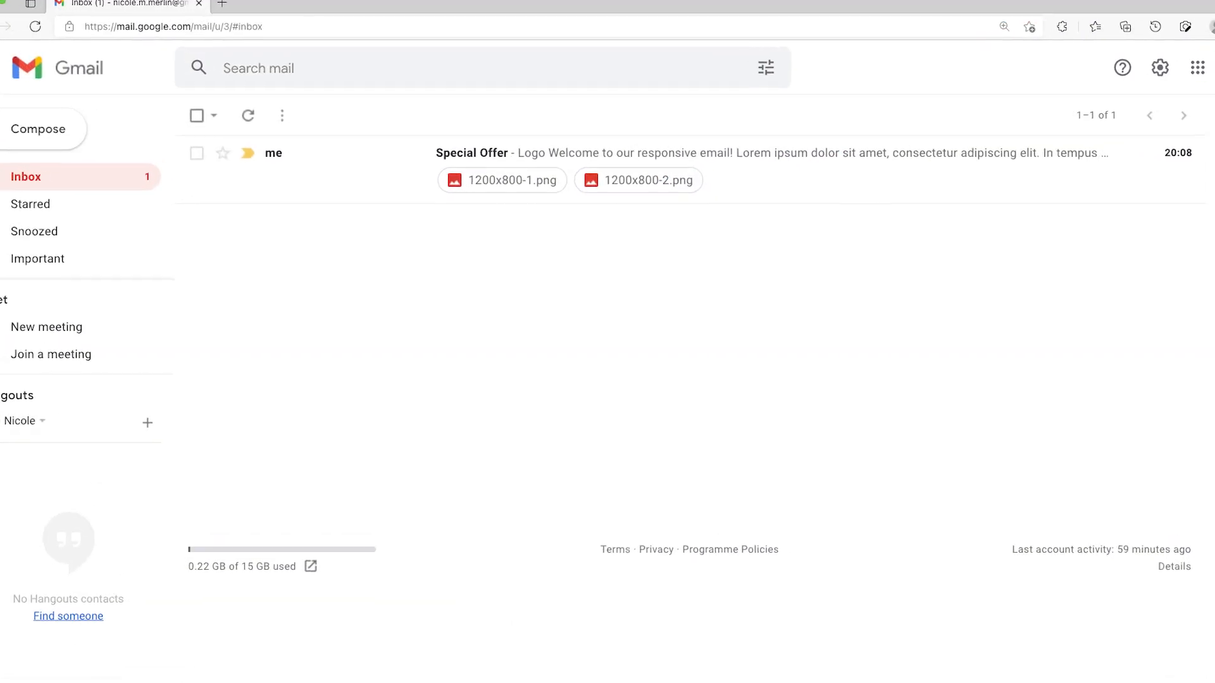
{"action": "left_click", "coordinate": [186, 639]}
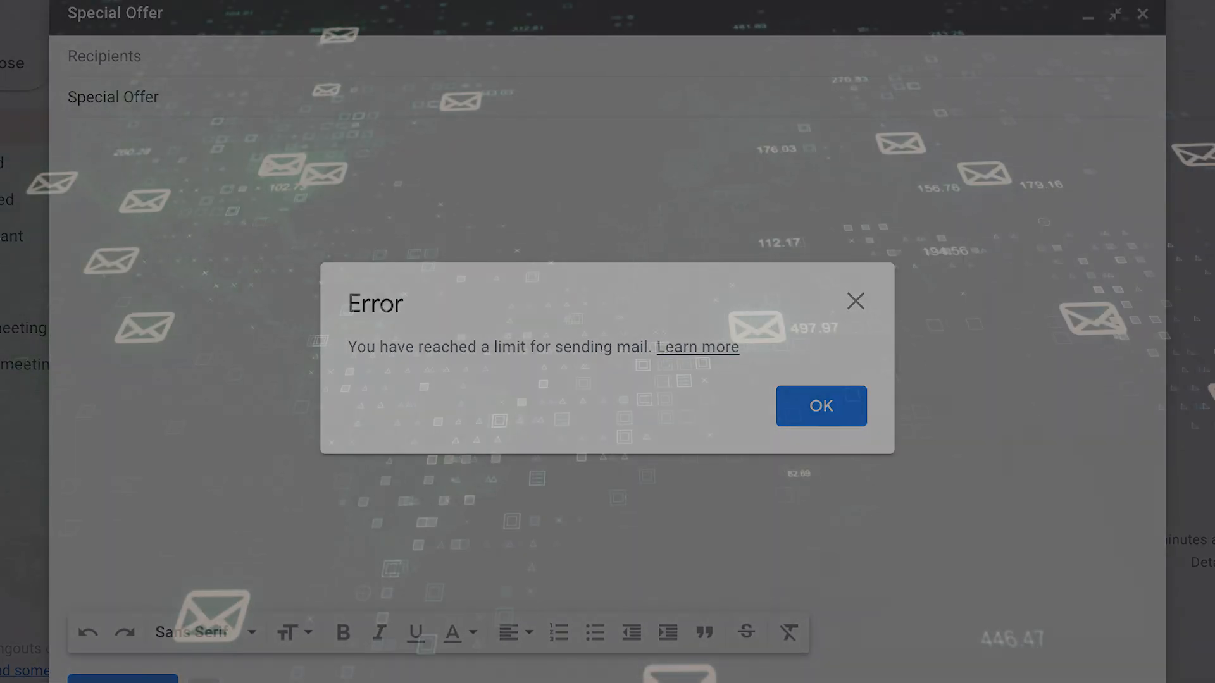
Step: Dismiss Gmail's sending-limit error dialog with OK
{"action": "left_click", "coordinate": [820, 406]}
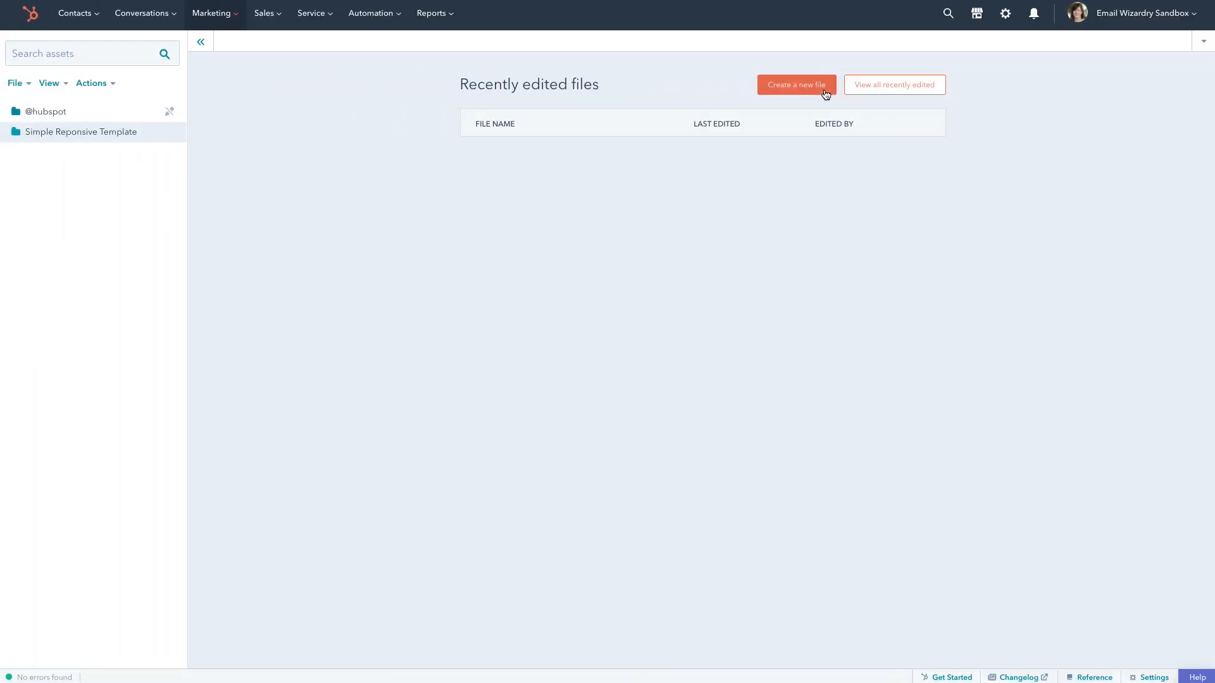
Step: Create the HTML + HubL file Template.html with the template code and upload six images
{"action": "left_click", "coordinate": [795, 84]}
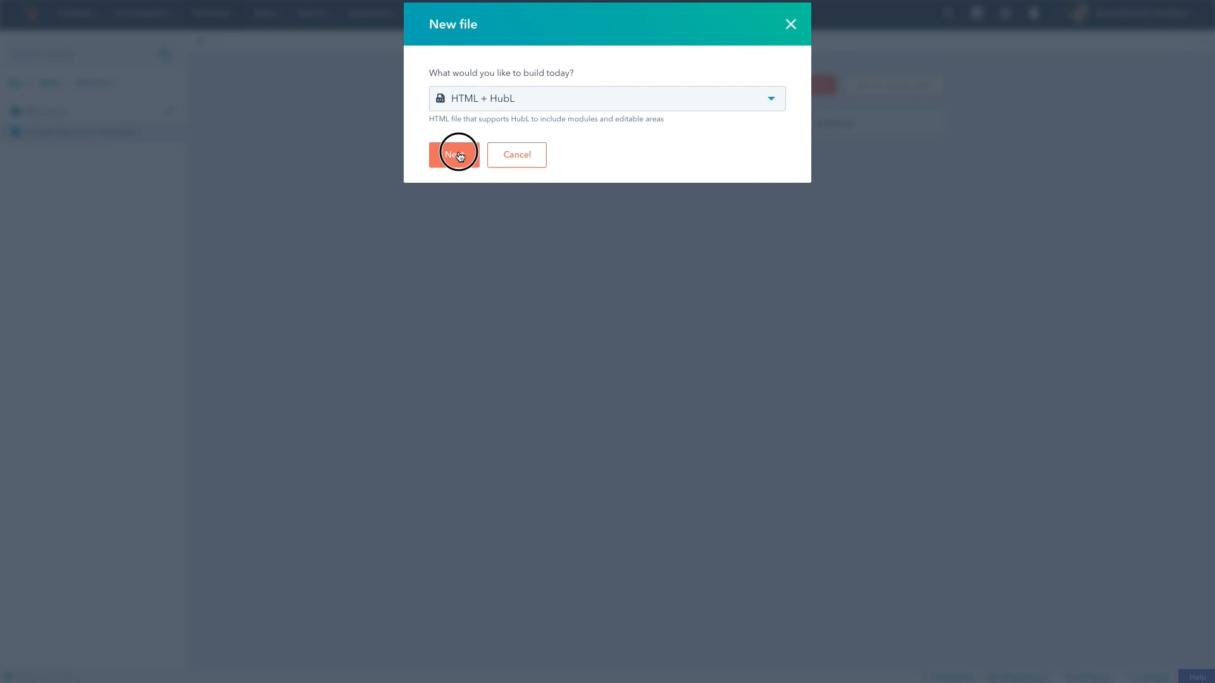
{"action": "left_click", "coordinate": [456, 154]}
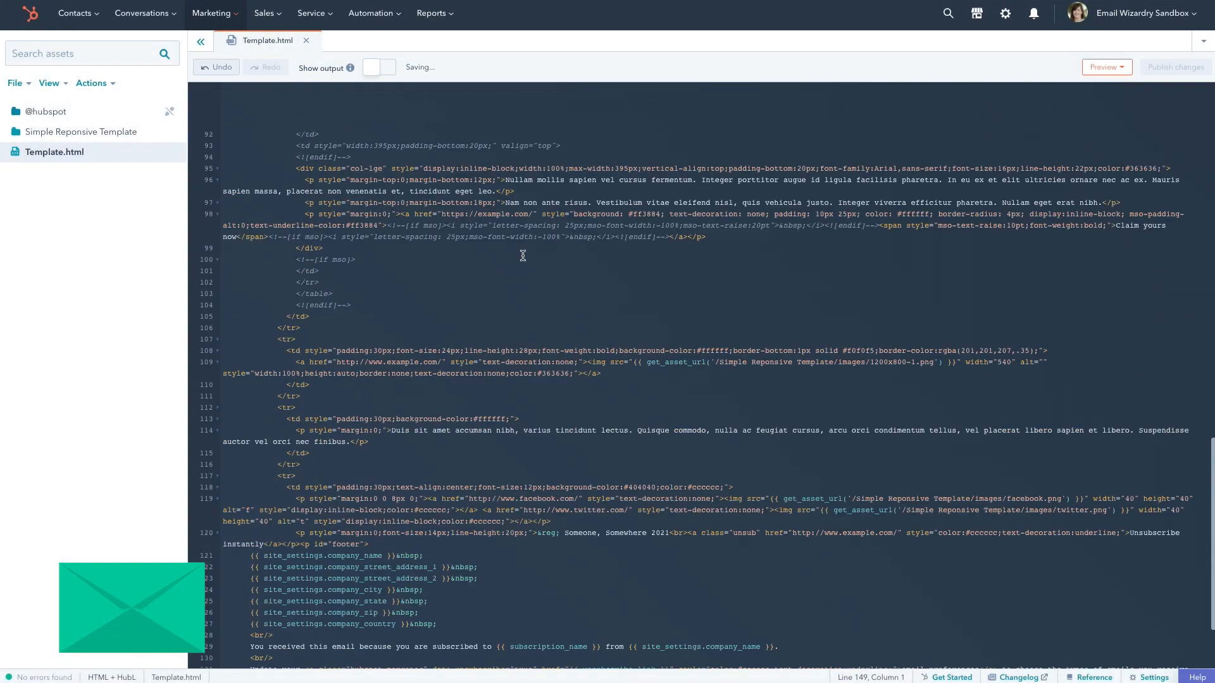
{"action": "scroll", "scroll_direction": "up", "scroll_amount": 3}
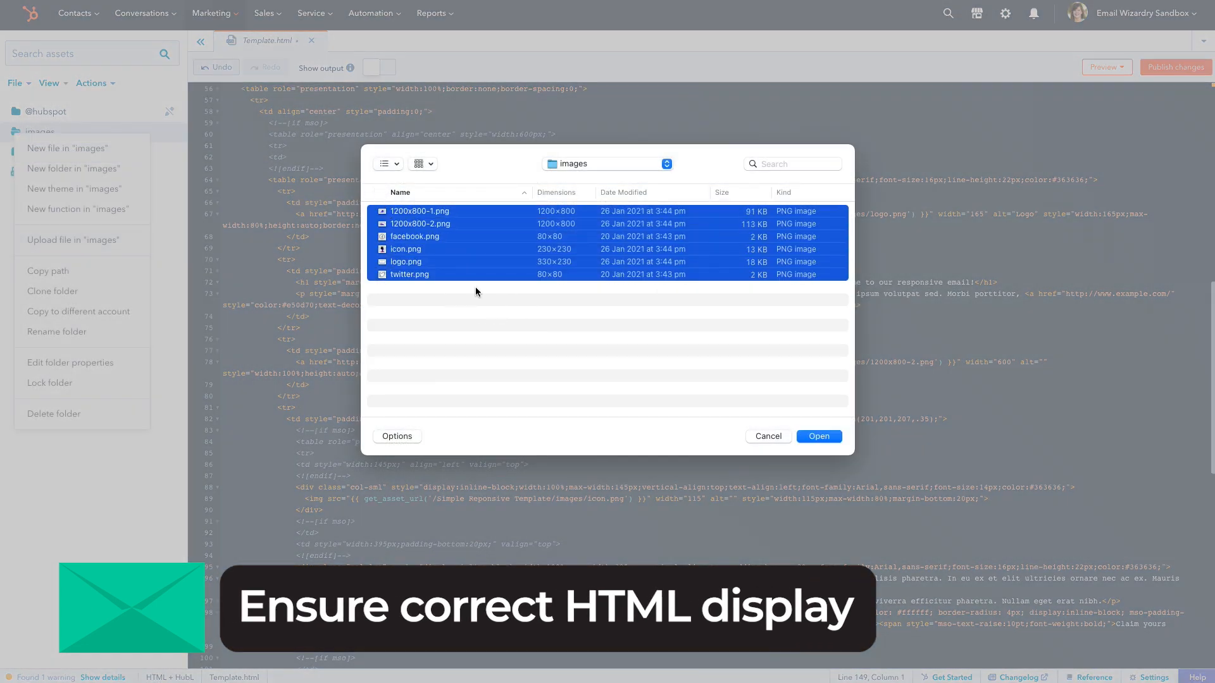
{"action": "left_click", "coordinate": [767, 436]}
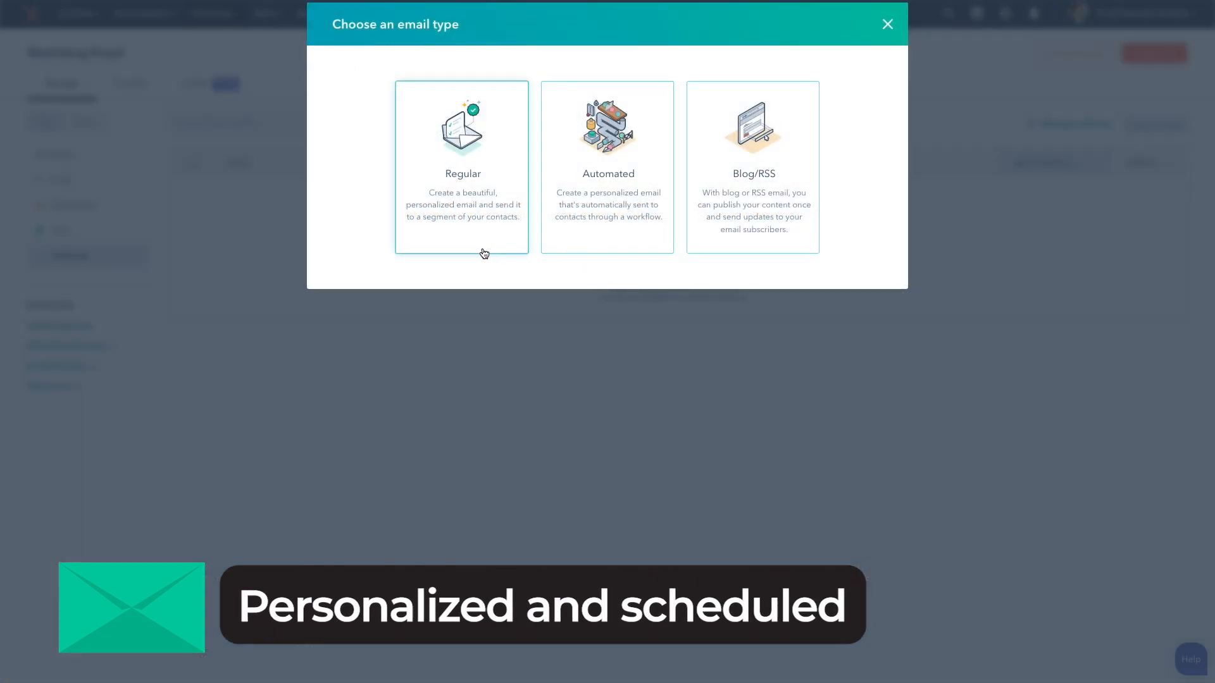
Step: Create the regular email 'My Email' from the template and collapse the Content panel
{"action": "left_click", "coordinate": [462, 166]}
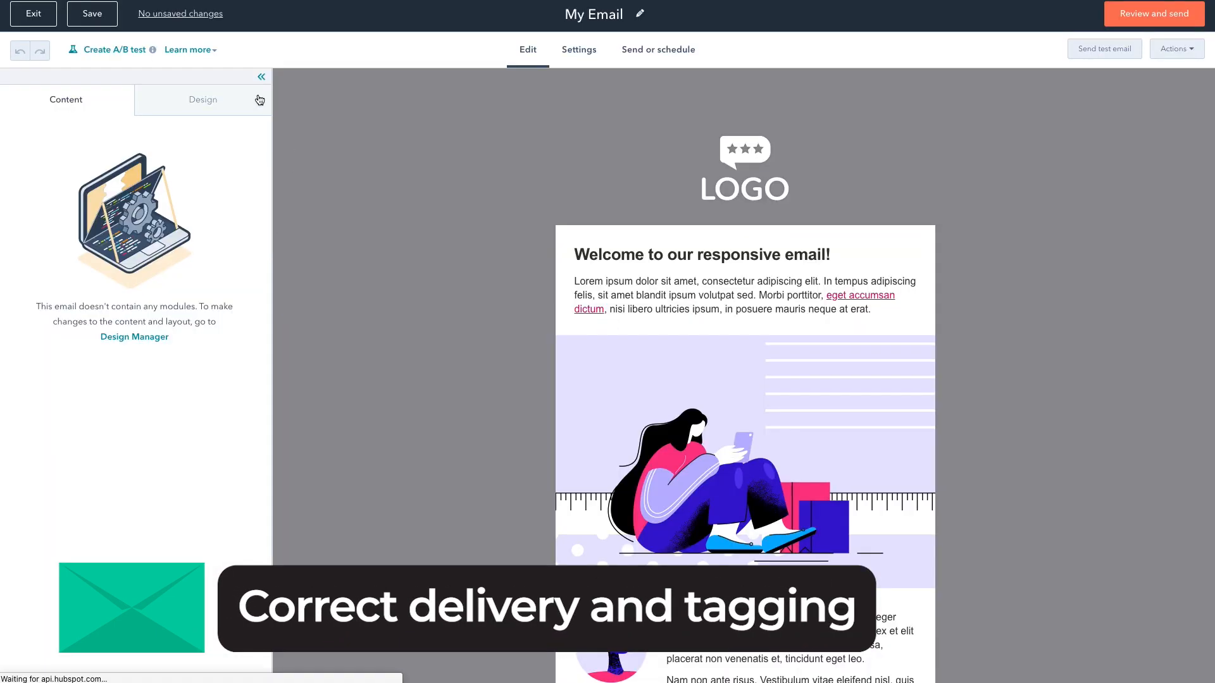
{"action": "left_click", "coordinate": [261, 77]}
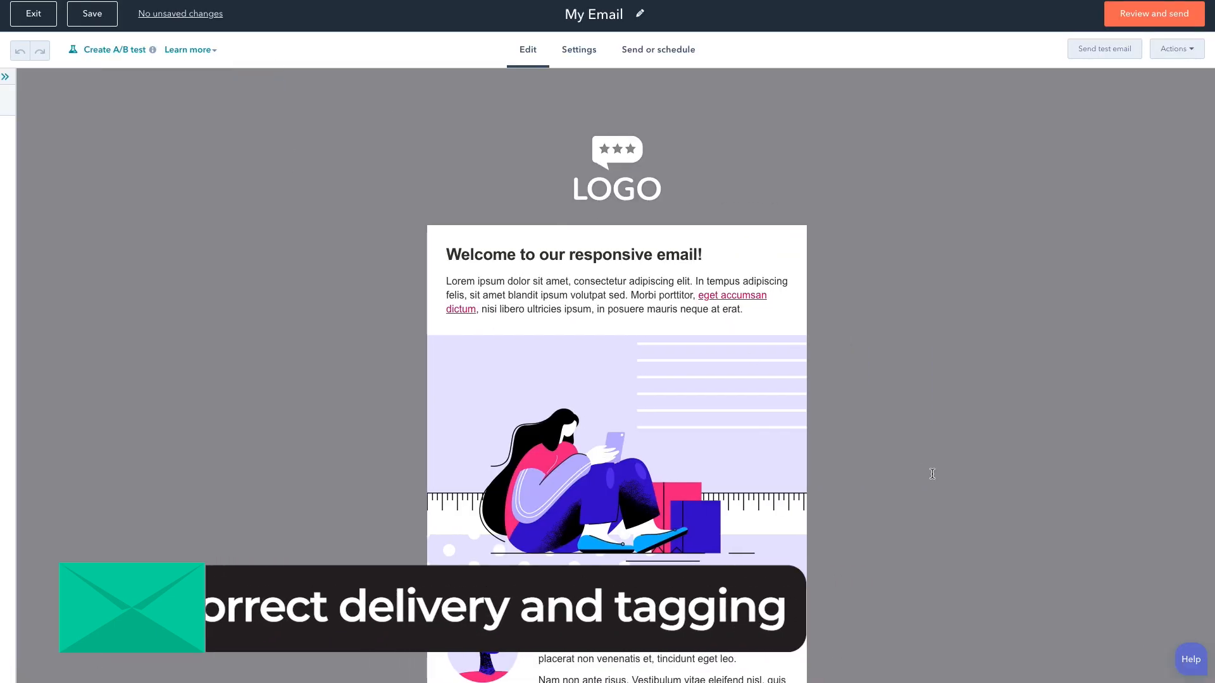